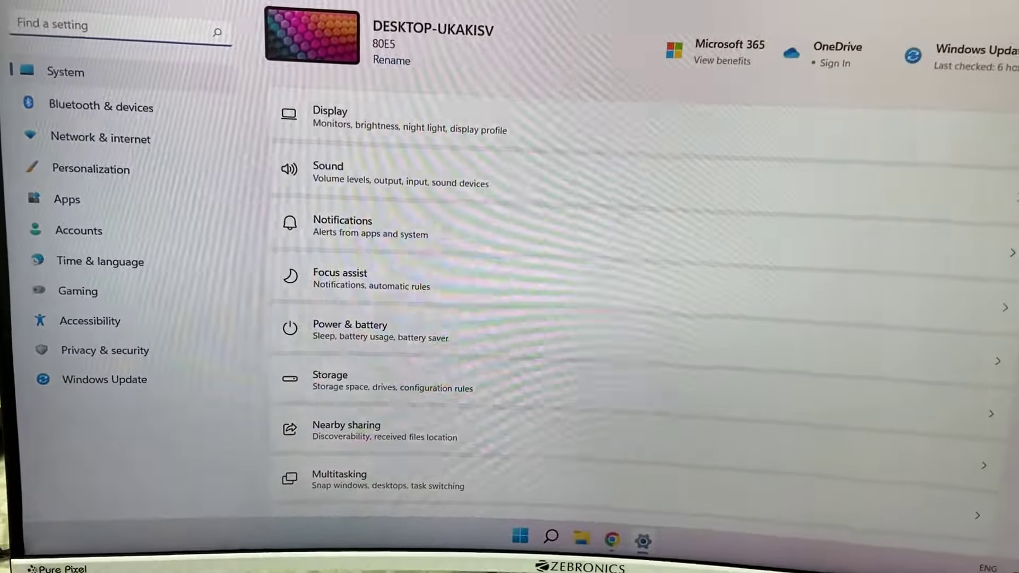
# Leave the System page and bring up the Start menu with its pinned apps
pyautogui.click(95, 169)
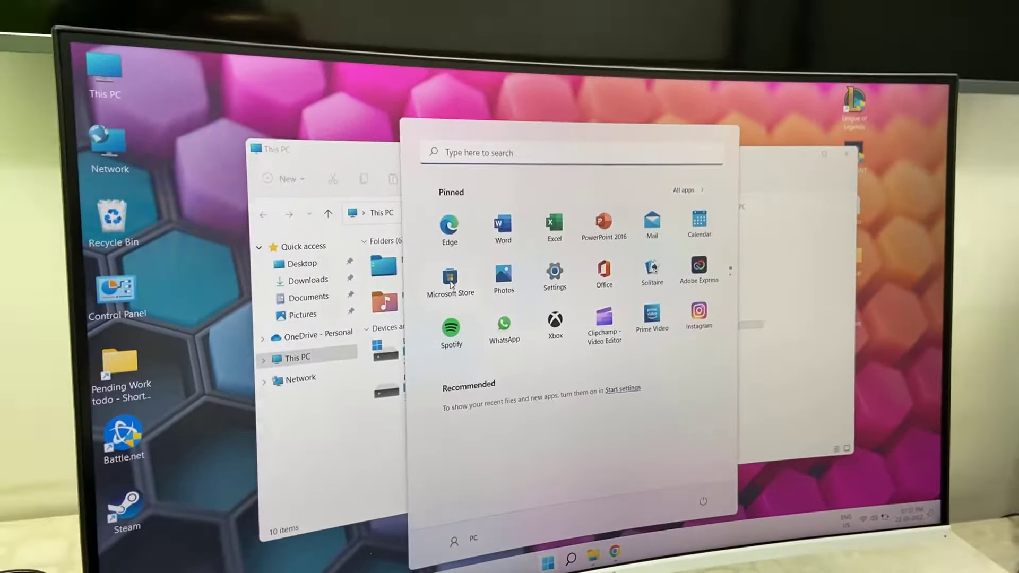
# Launch Microsoft Store from pinned apps and scroll the Home page past Featured free games to Collections
pyautogui.click(449, 271)
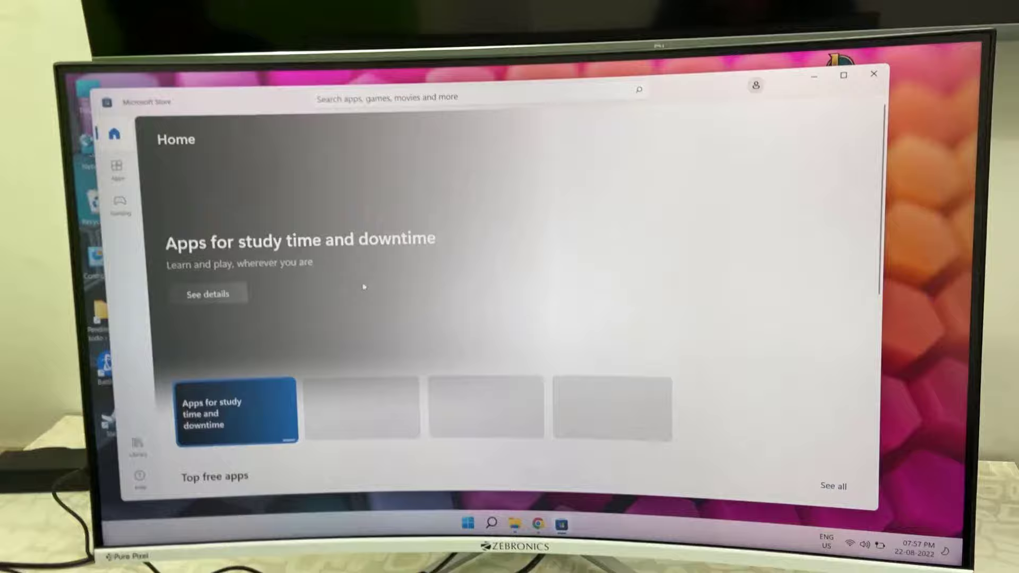
pyautogui.scroll(-3)
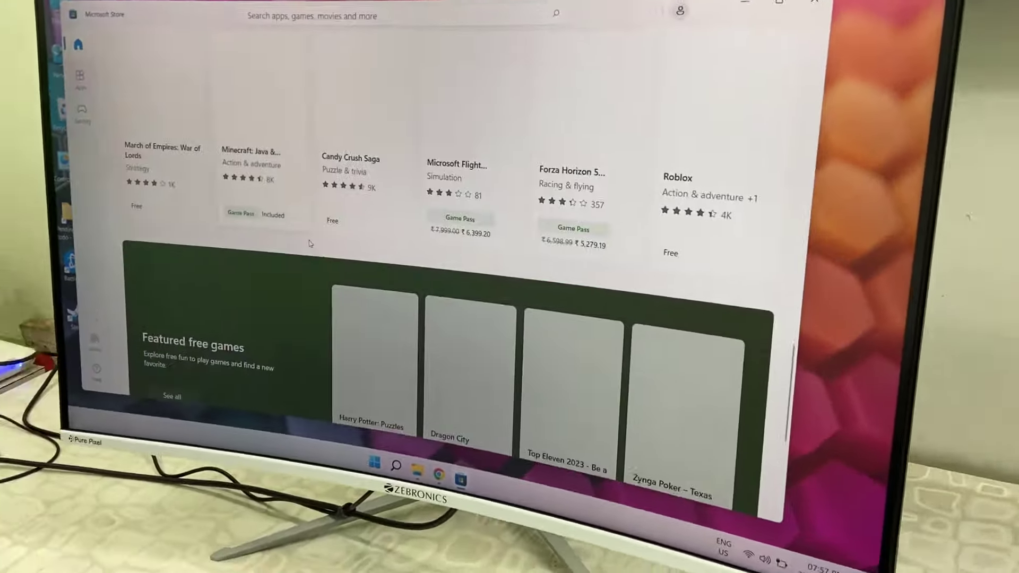
pyautogui.scroll(-3)
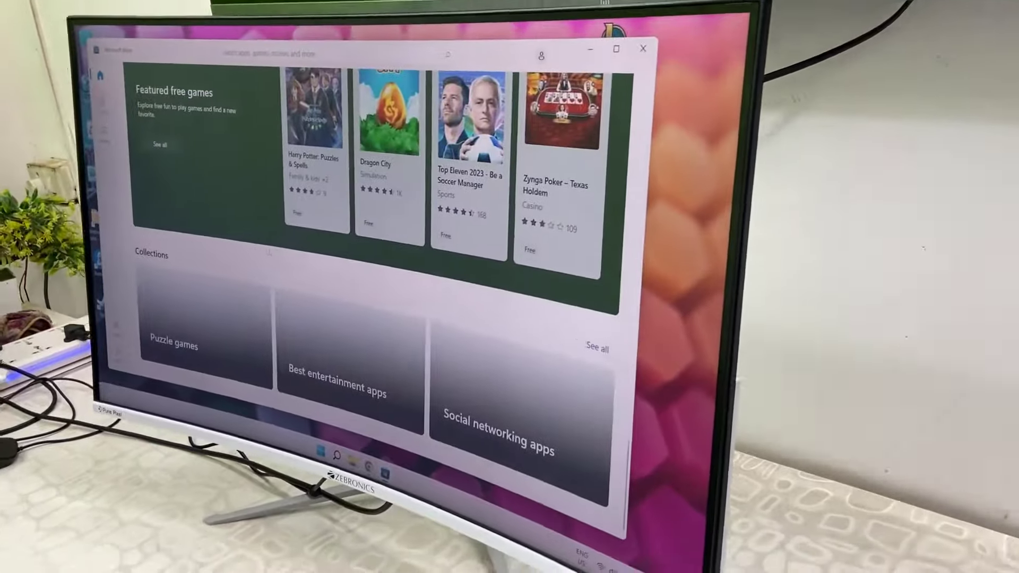